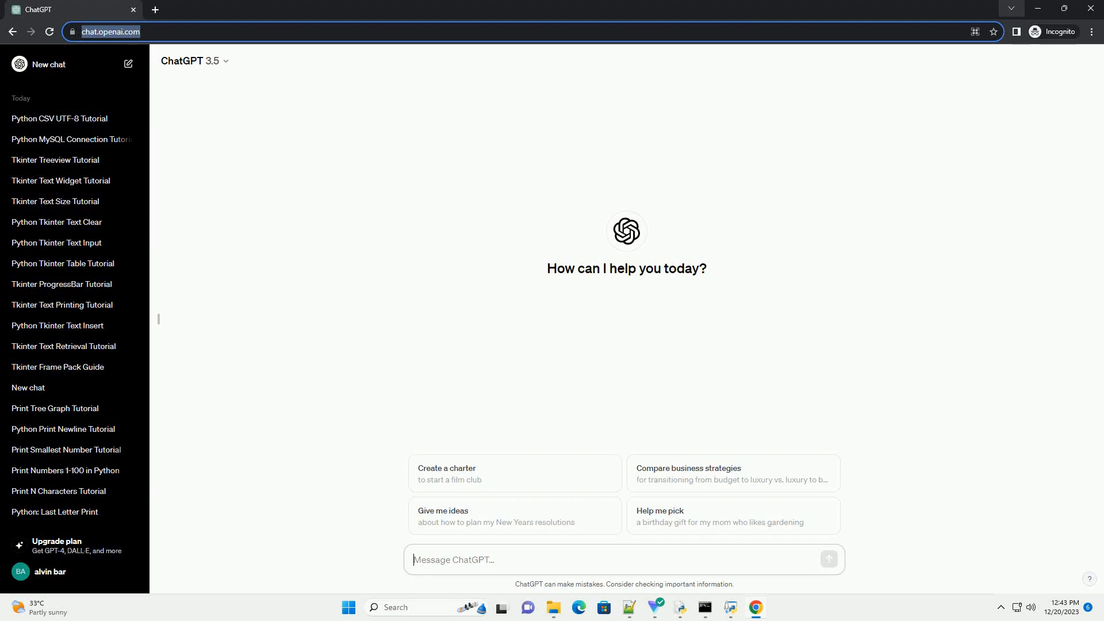
Send the prompt requesting a pandas to_csv tutorial using index=False.
key(Return)
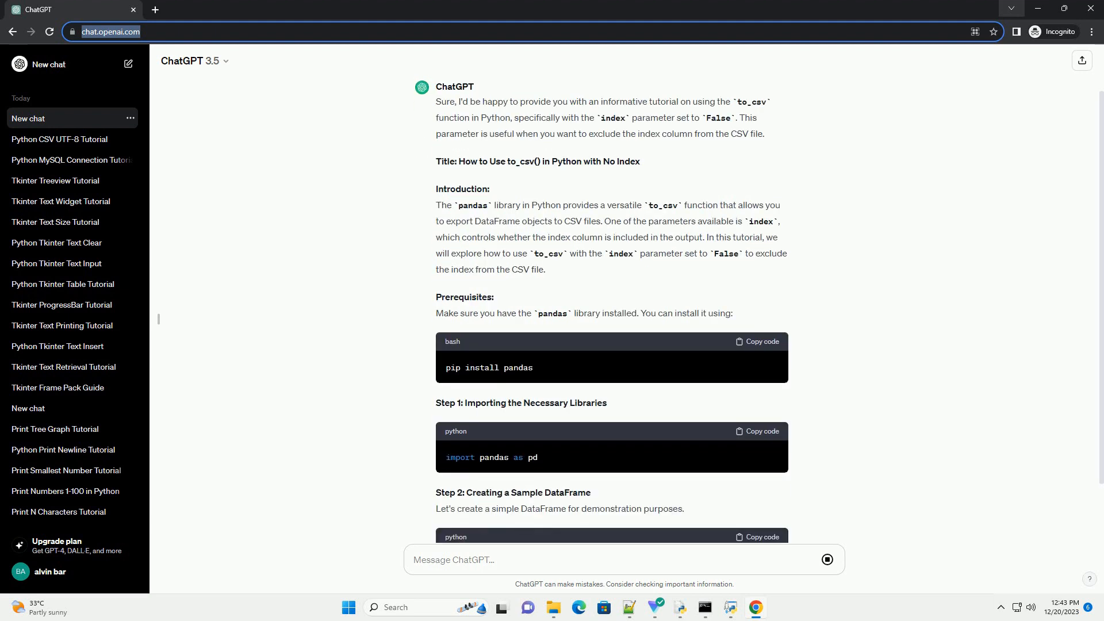
Scroll through the finished reply to read the Complete Code and Conclusion sections.
scroll(down, 3)
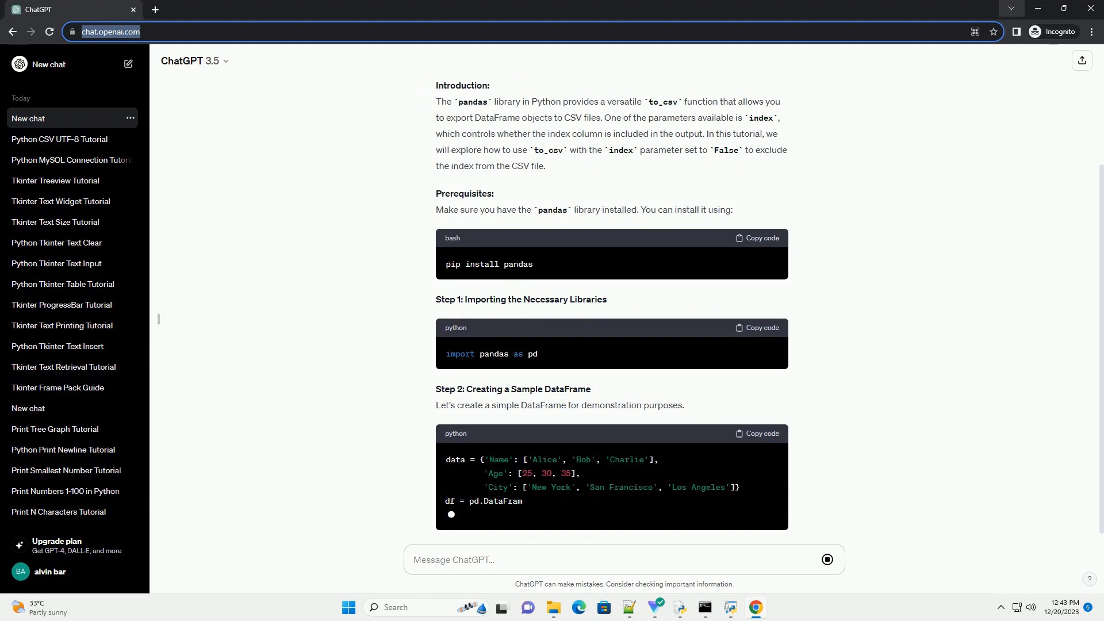
scroll(down, 3)
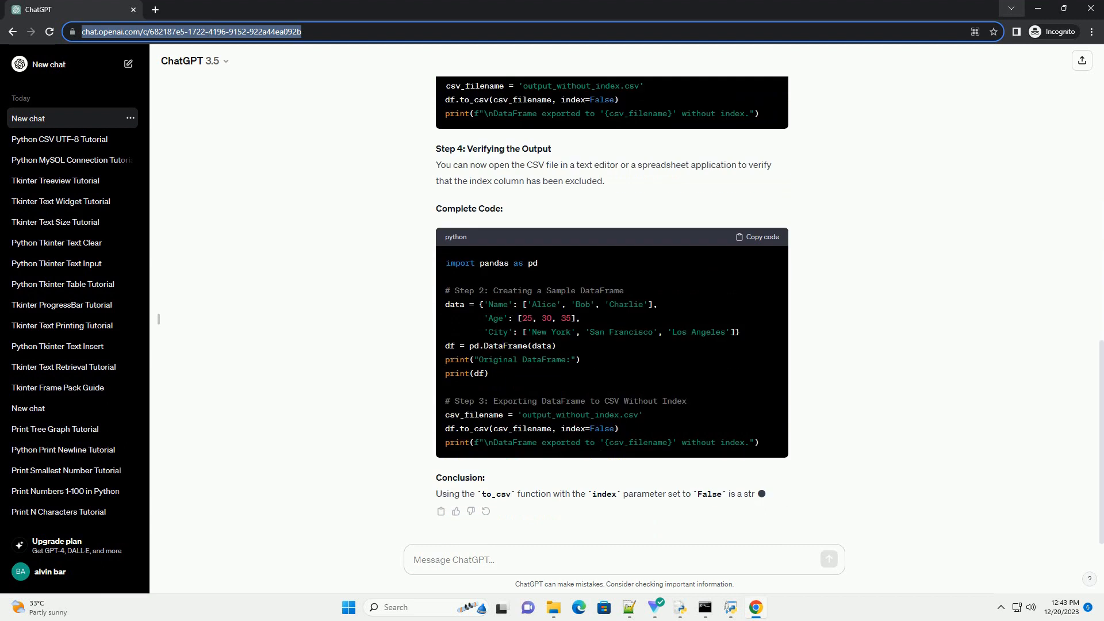
scroll(down, 3)
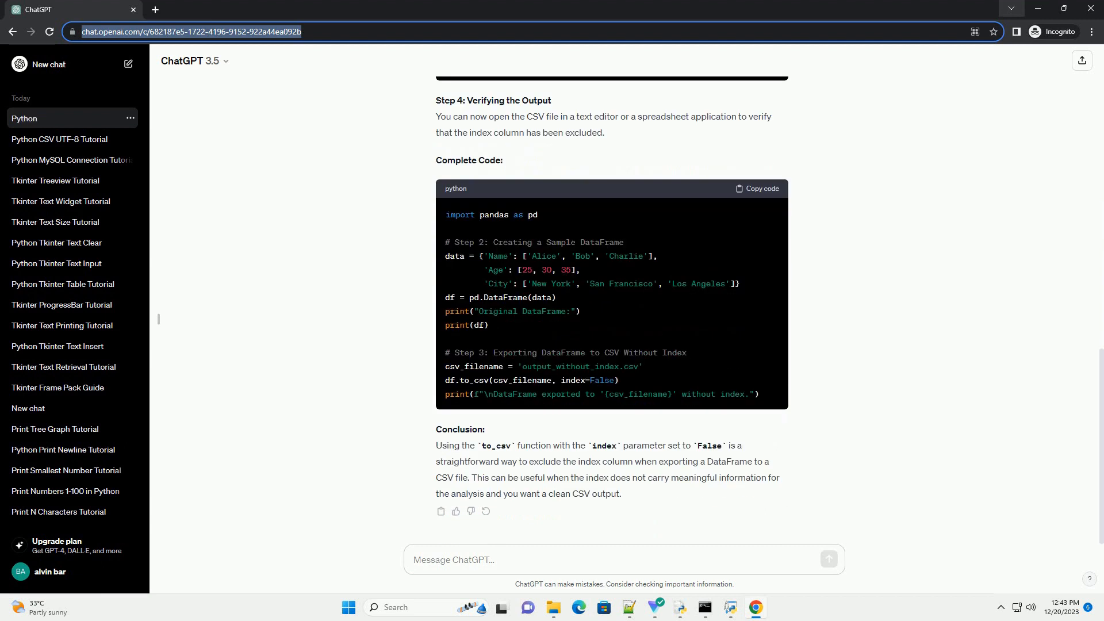